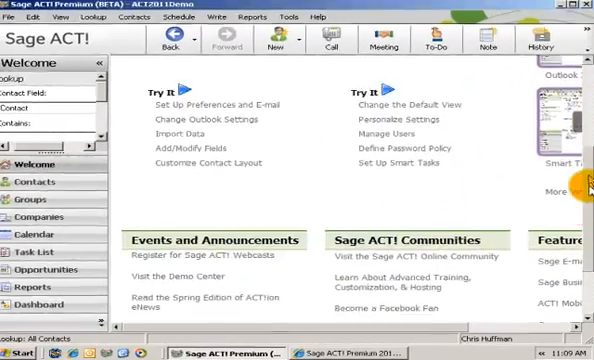
scroll("down", 3)
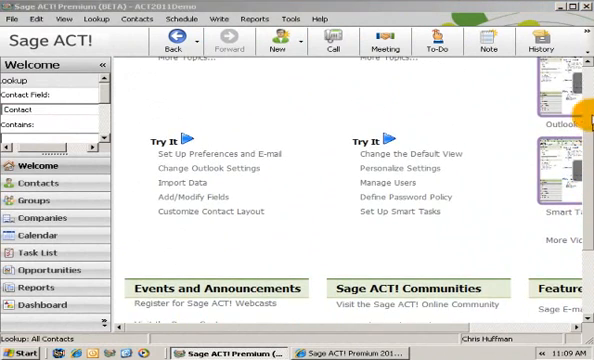
scroll("up", 3)
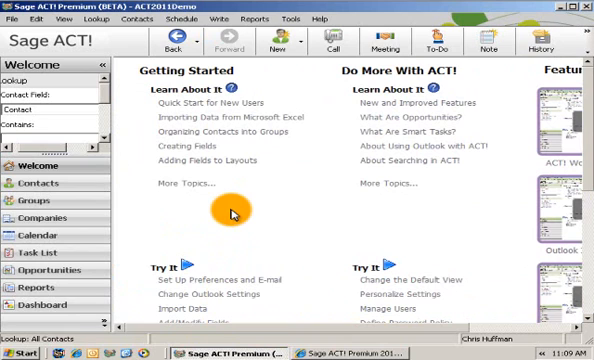
mouse_move(234, 228)
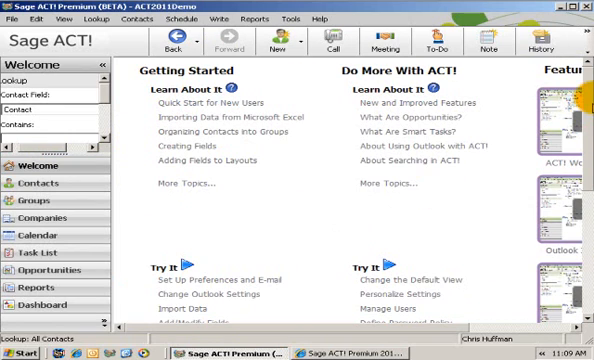
scroll("down", 3)
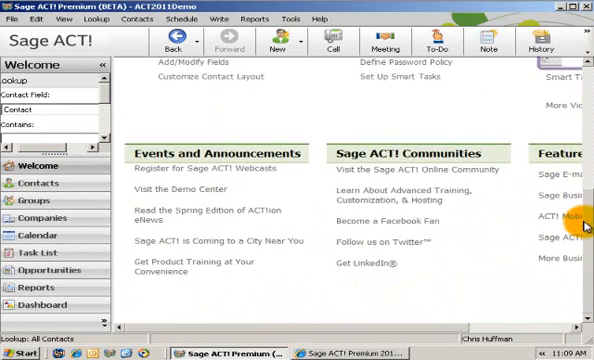